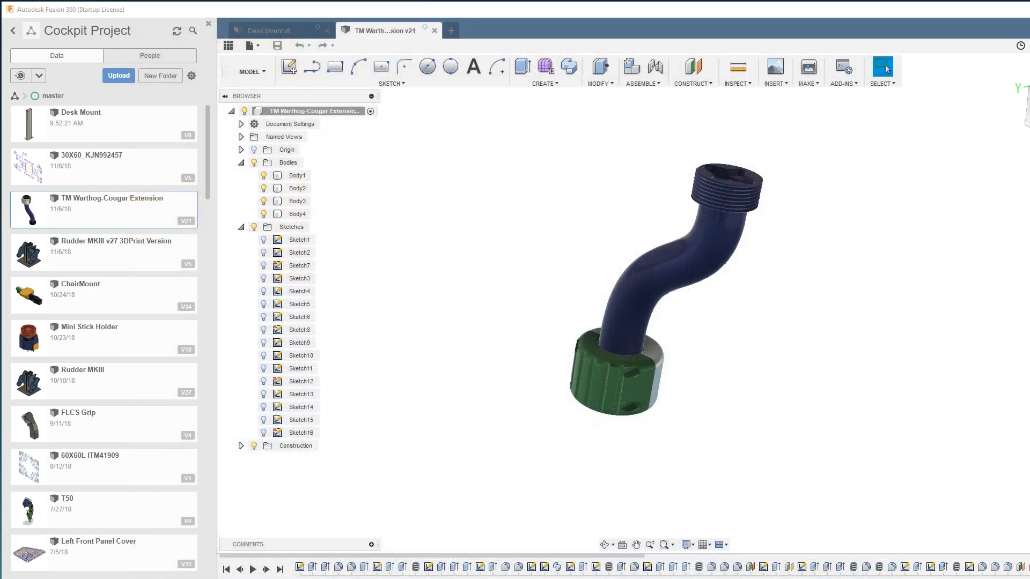
- Select Body1 and Body2 in the Browser and hide the nut to expose the threaded end
click(596, 392)
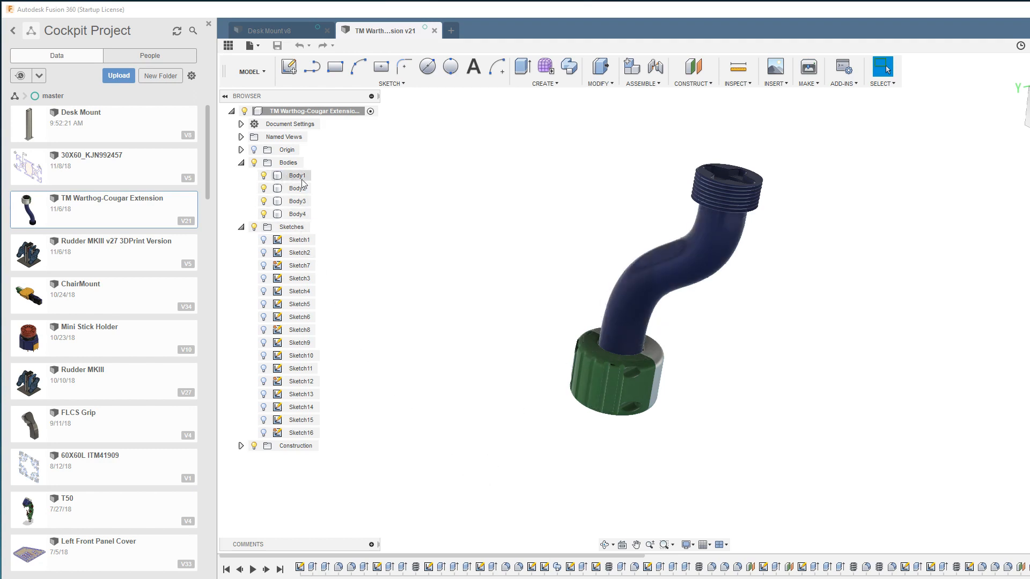
click(297, 175)
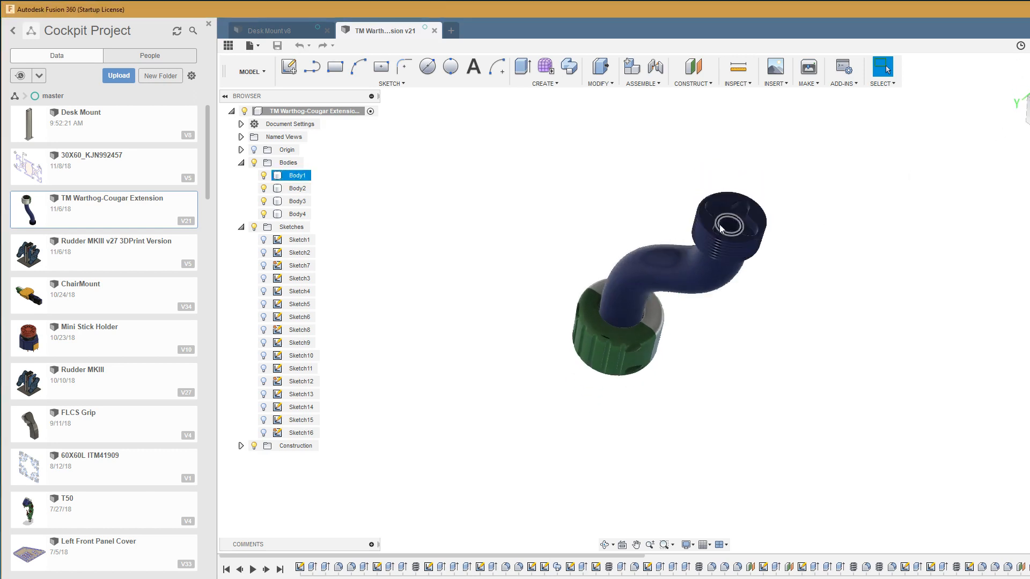
mouse_move(739, 224)
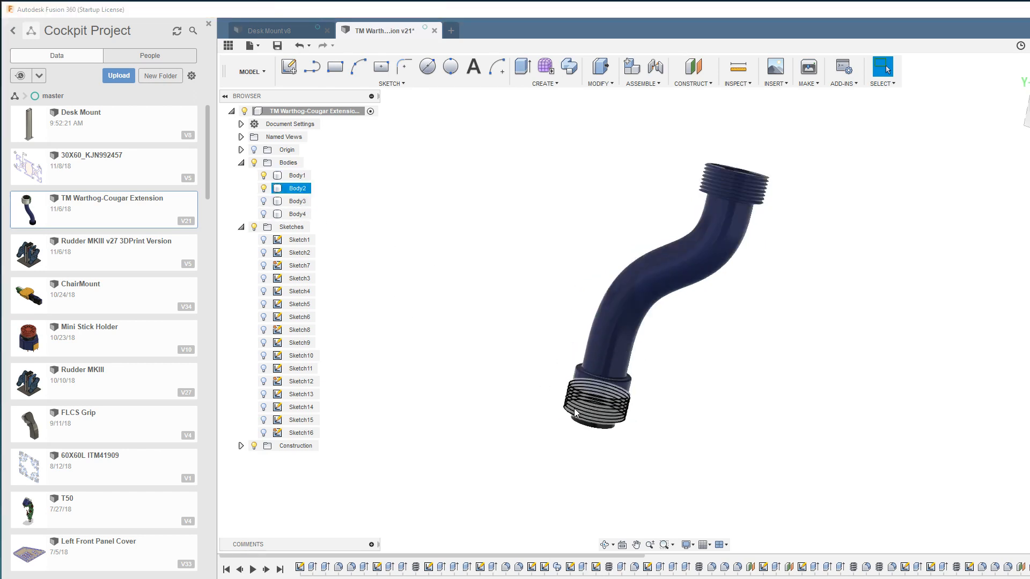
click(297, 175)
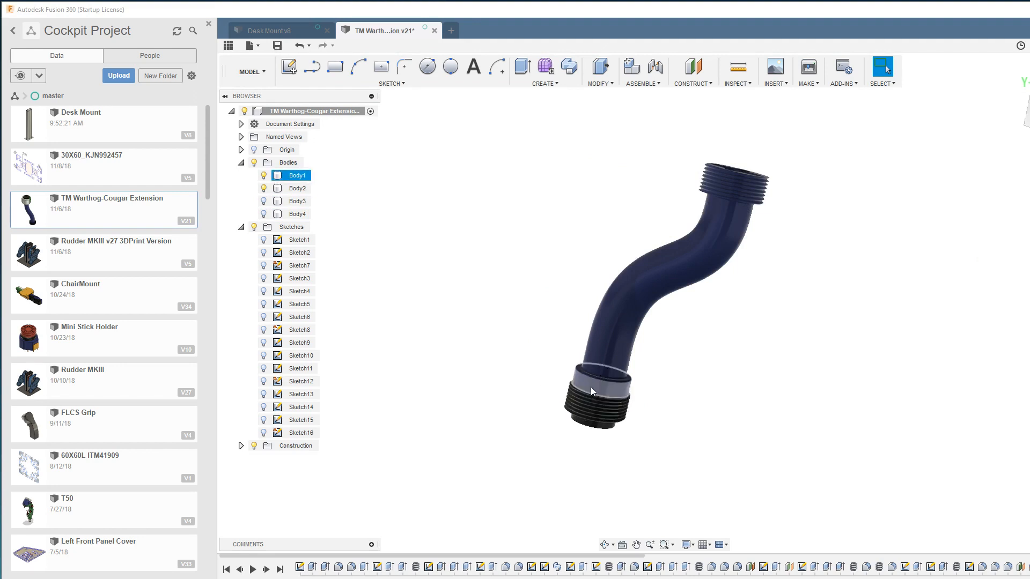
click(297, 187)
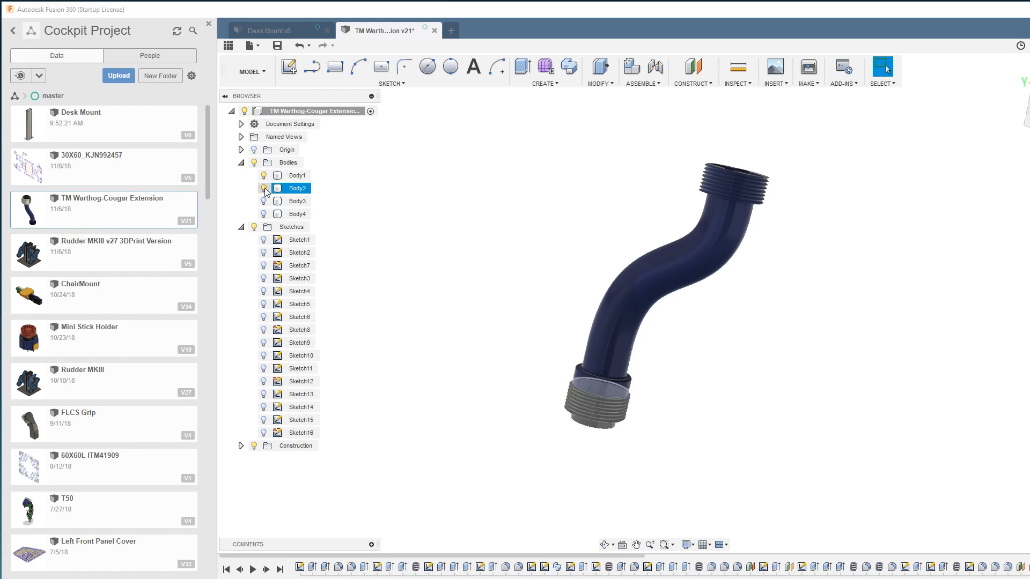
- Turn Body2, Body3 and the green nut Body4 back on in the Browser
click(297, 175)
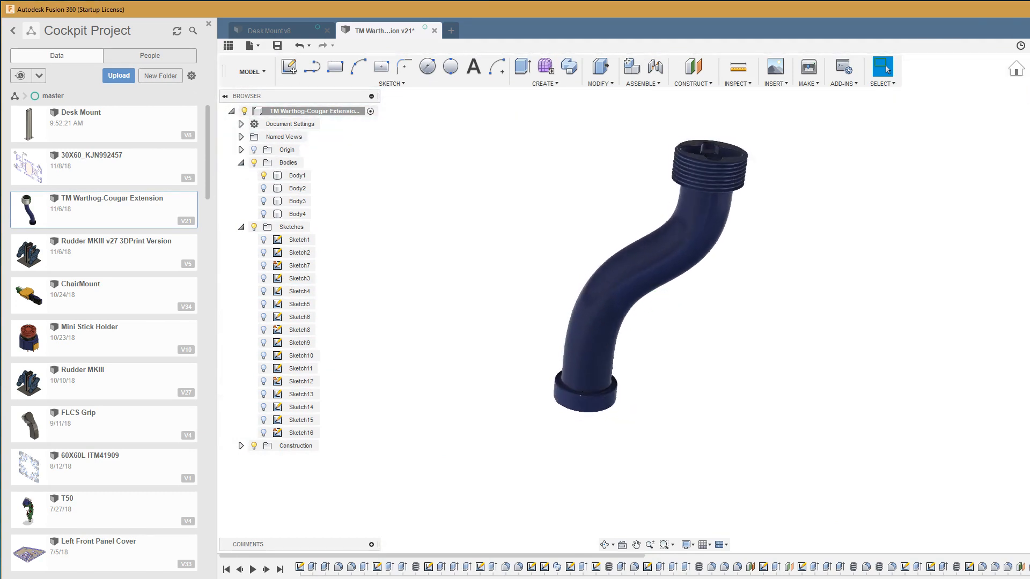
click(296, 189)
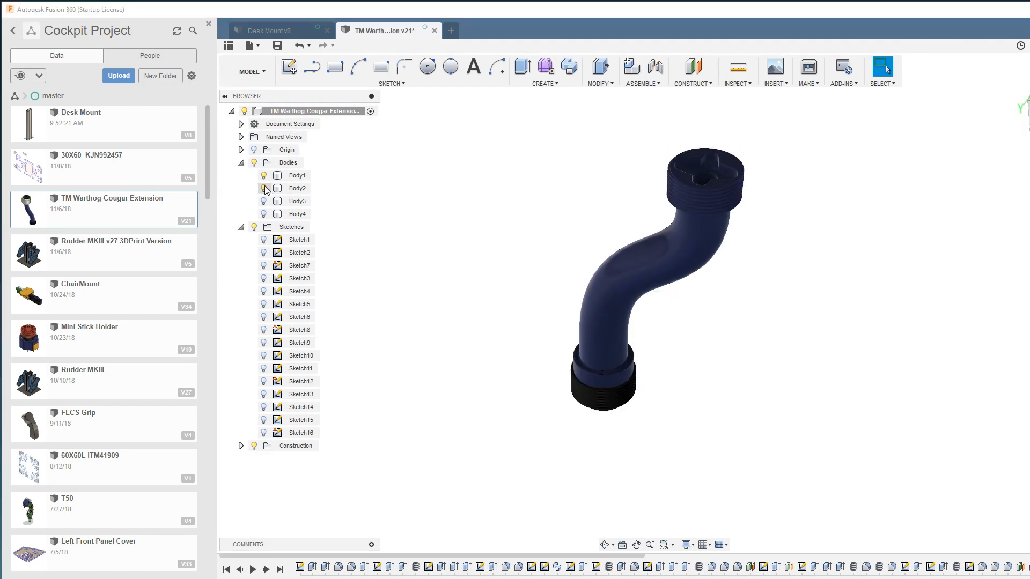
click(297, 202)
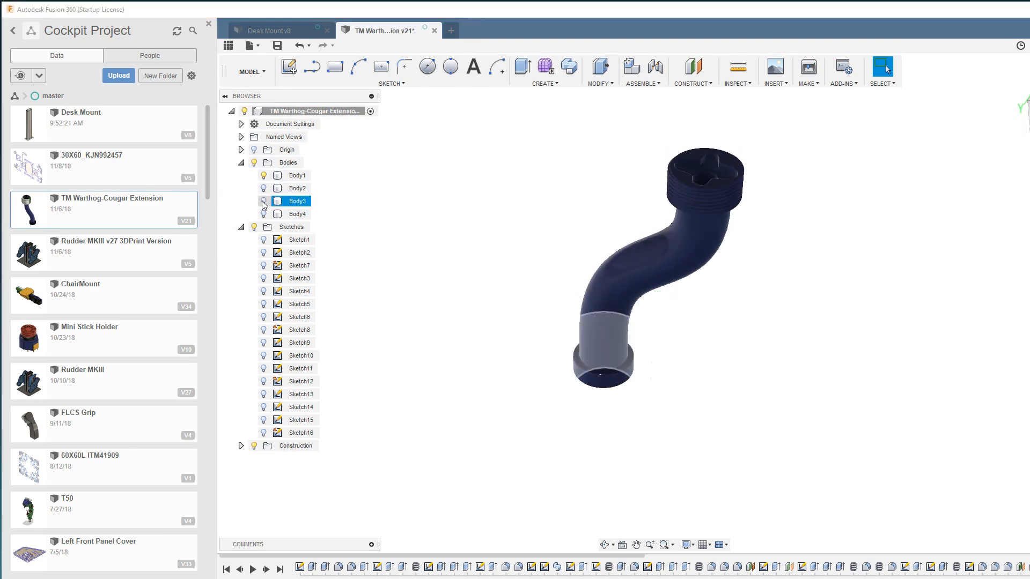
click(263, 213)
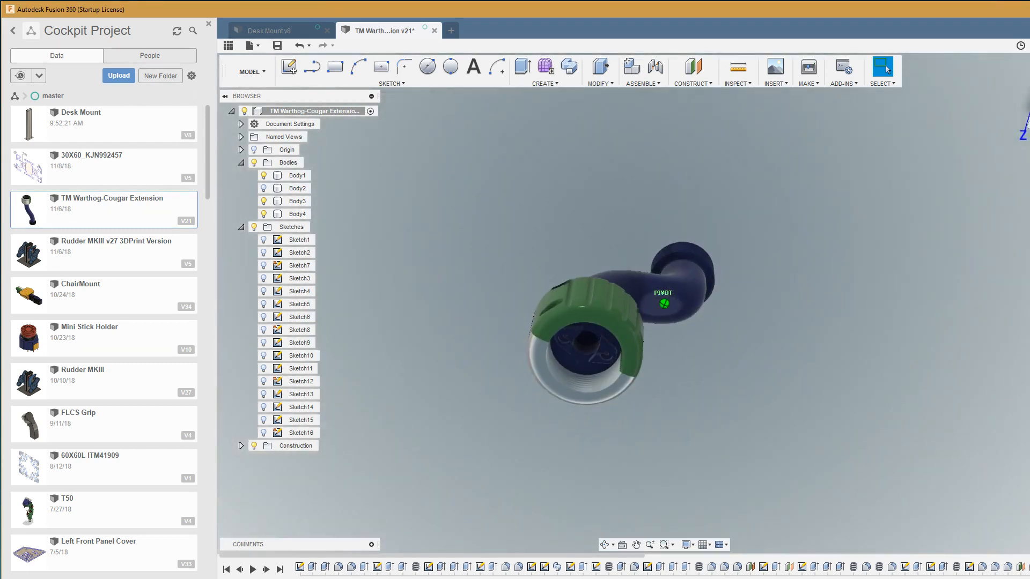
click(298, 201)
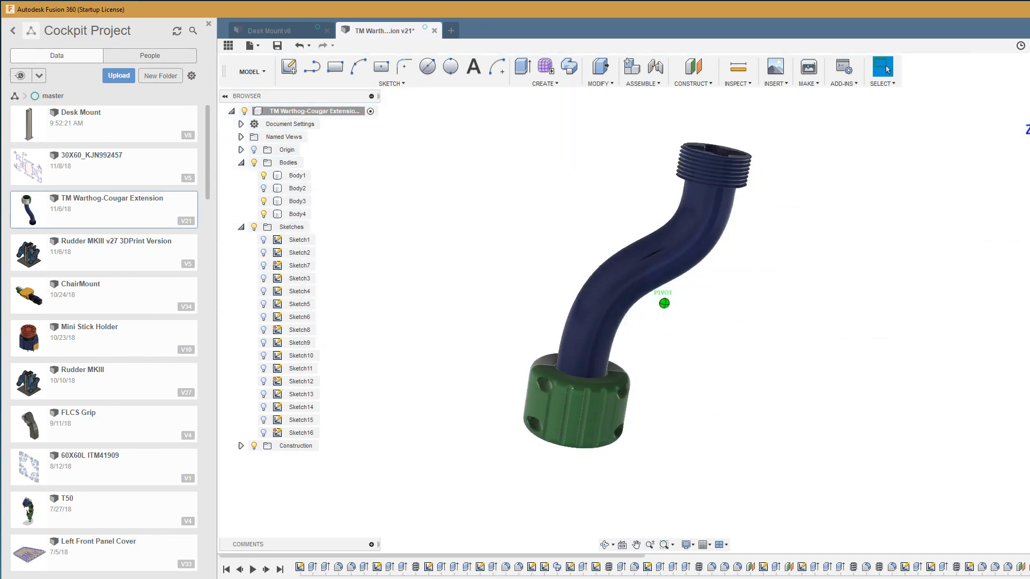
click(297, 175)
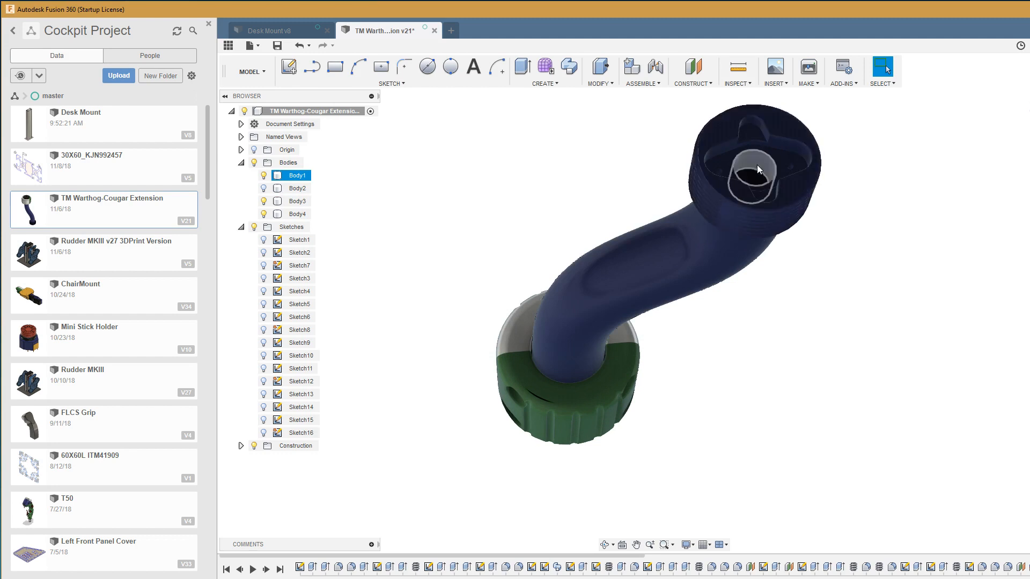
mouse_move(761, 163)
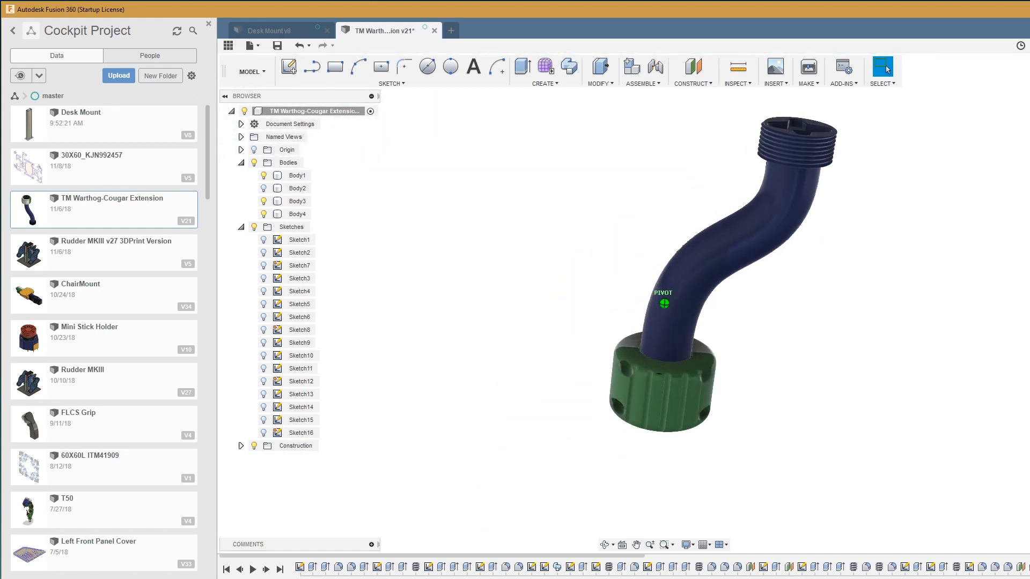
click(298, 175)
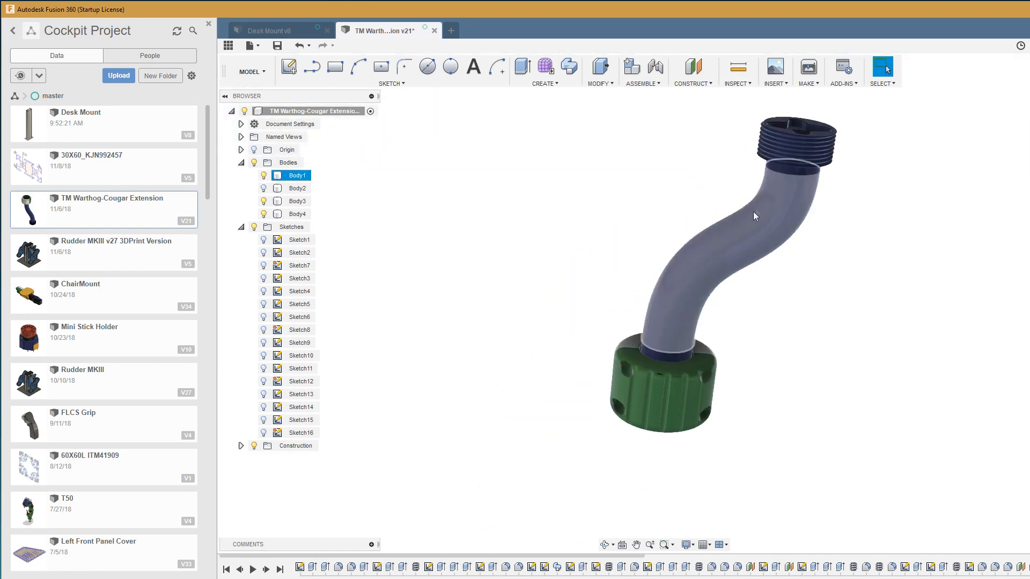
mouse_move(687, 310)
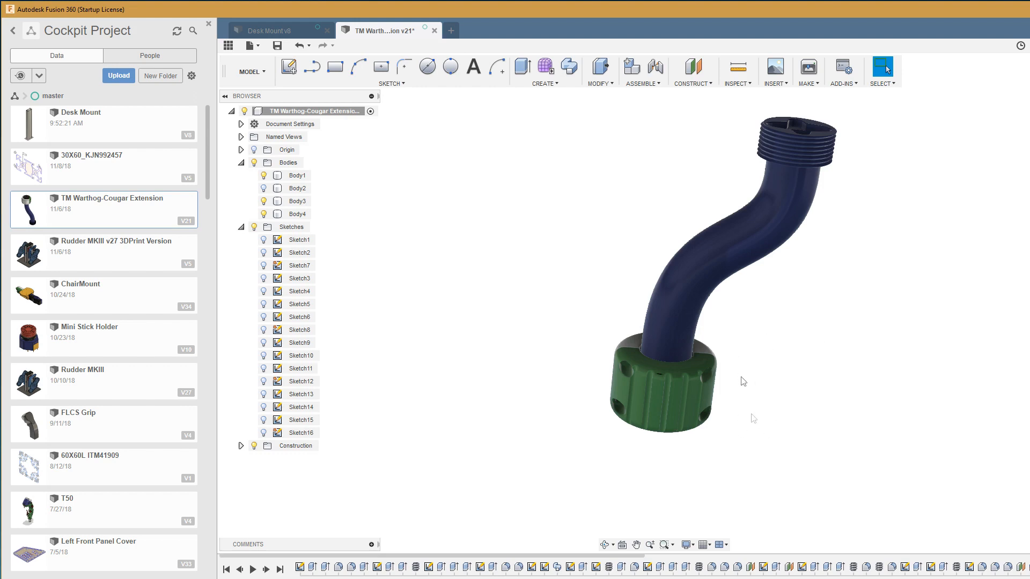
mouse_move(788, 316)
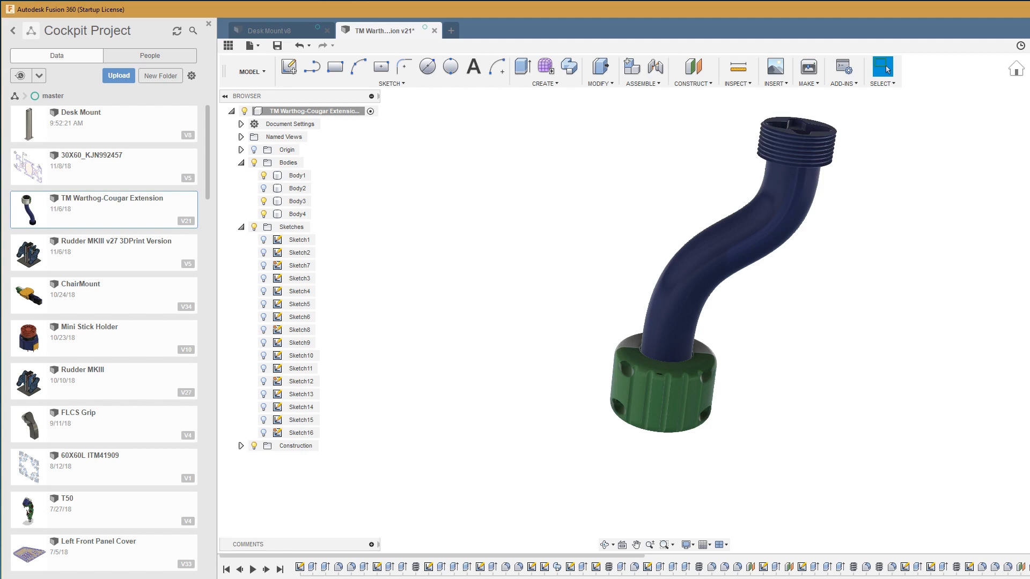
click(297, 175)
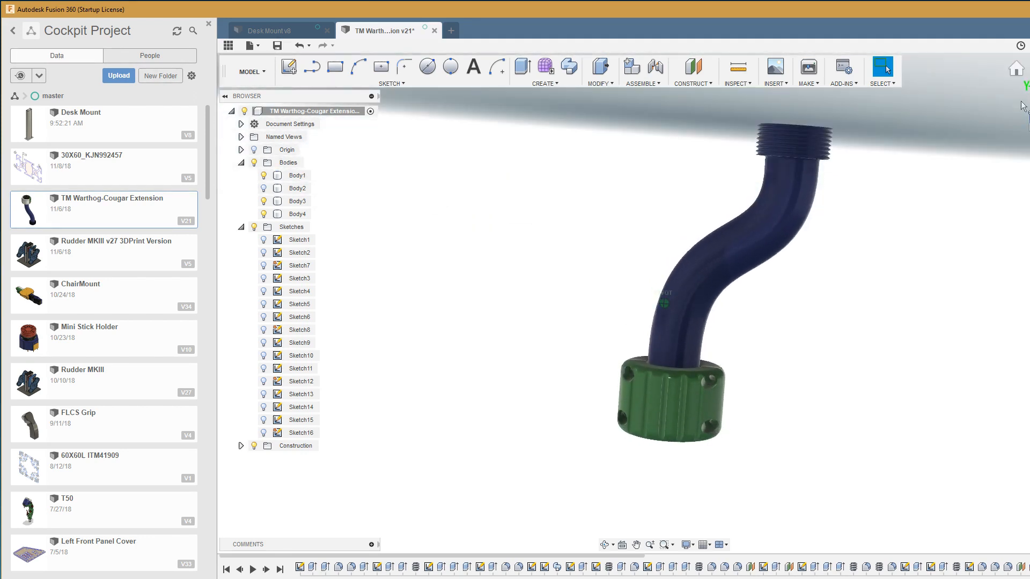
click(298, 175)
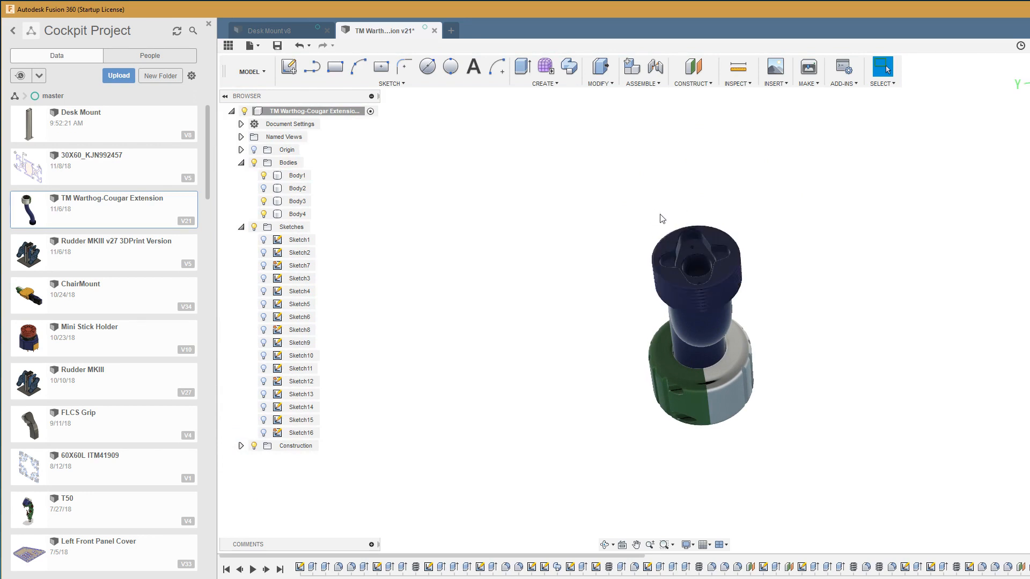
mouse_move(611, 184)
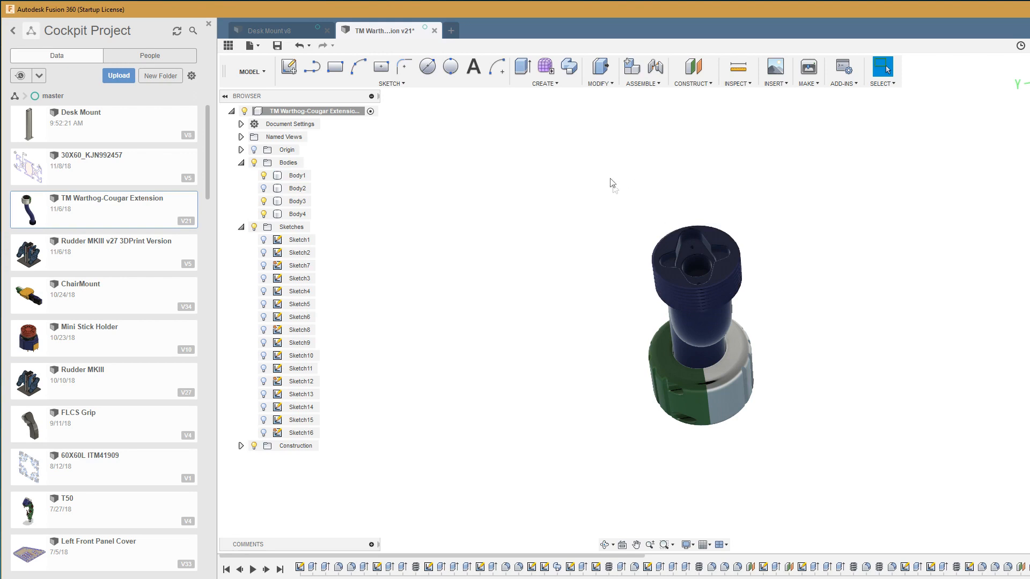
mouse_move(624, 191)
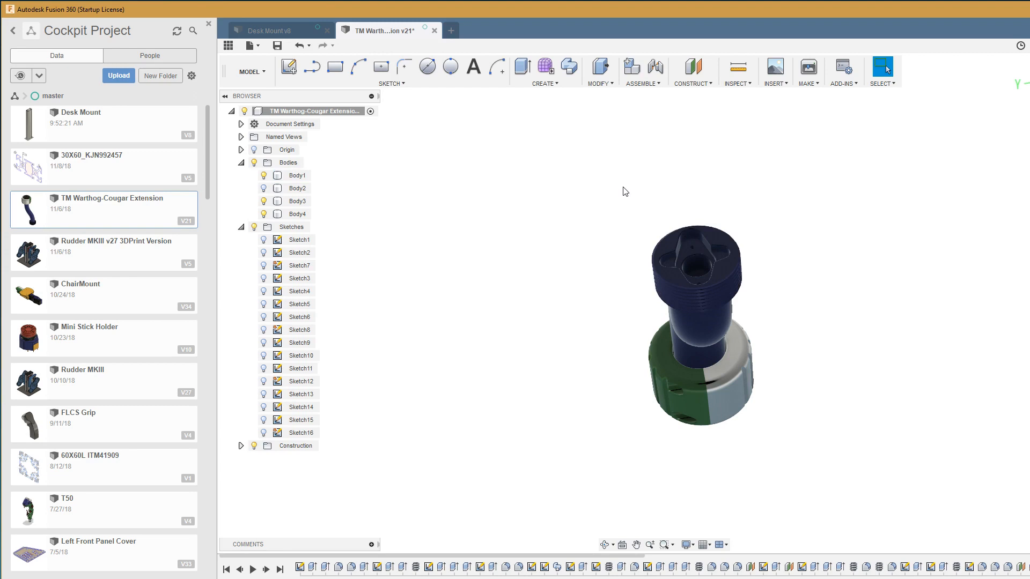
mouse_move(623, 190)
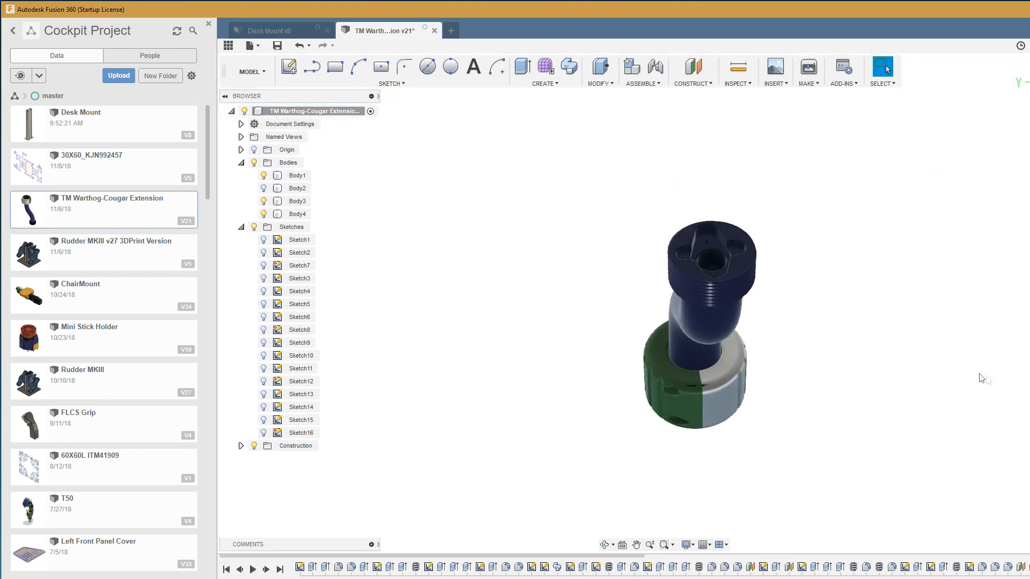
click(297, 175)
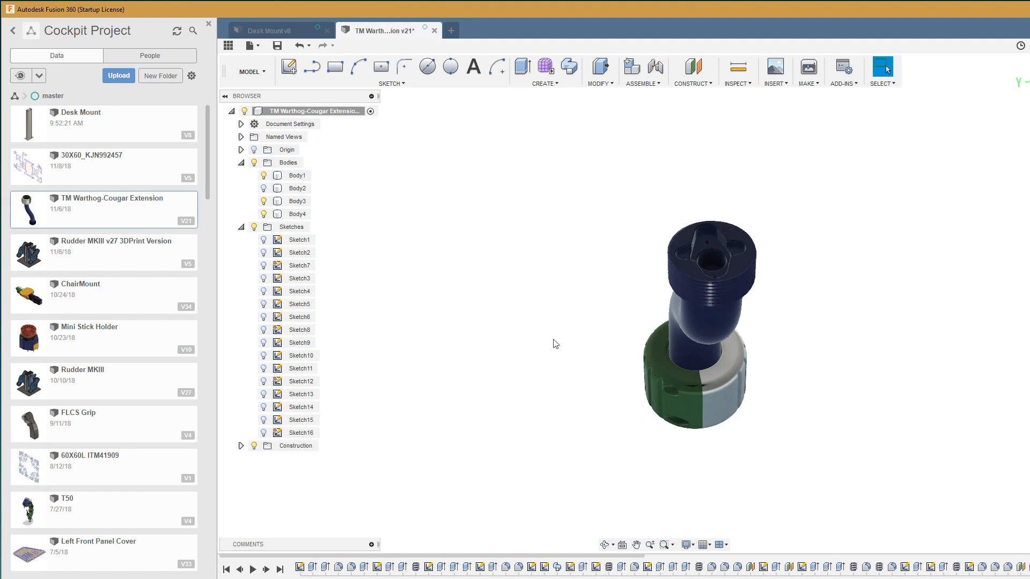
mouse_move(424, 258)
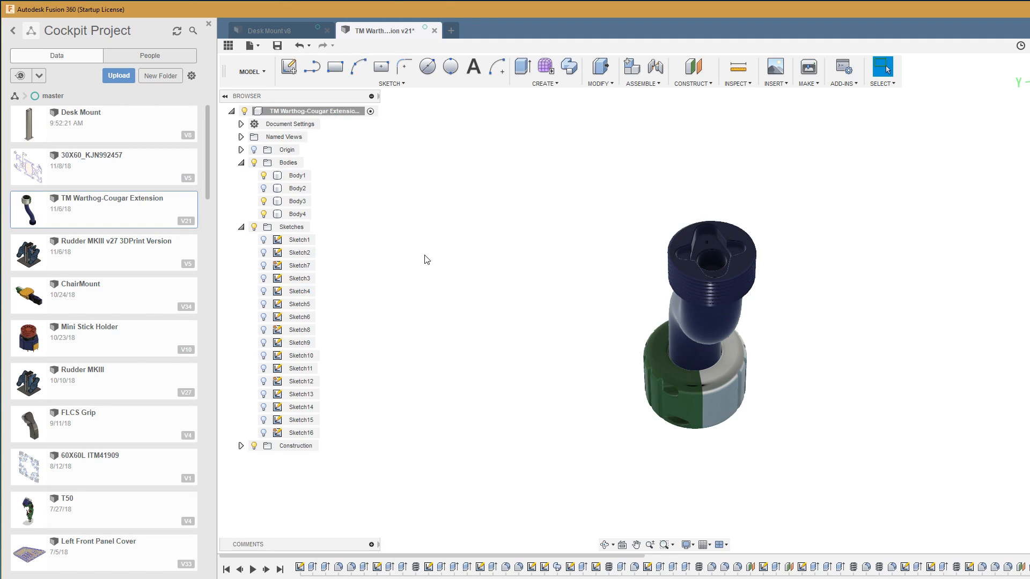
mouse_move(355, 233)
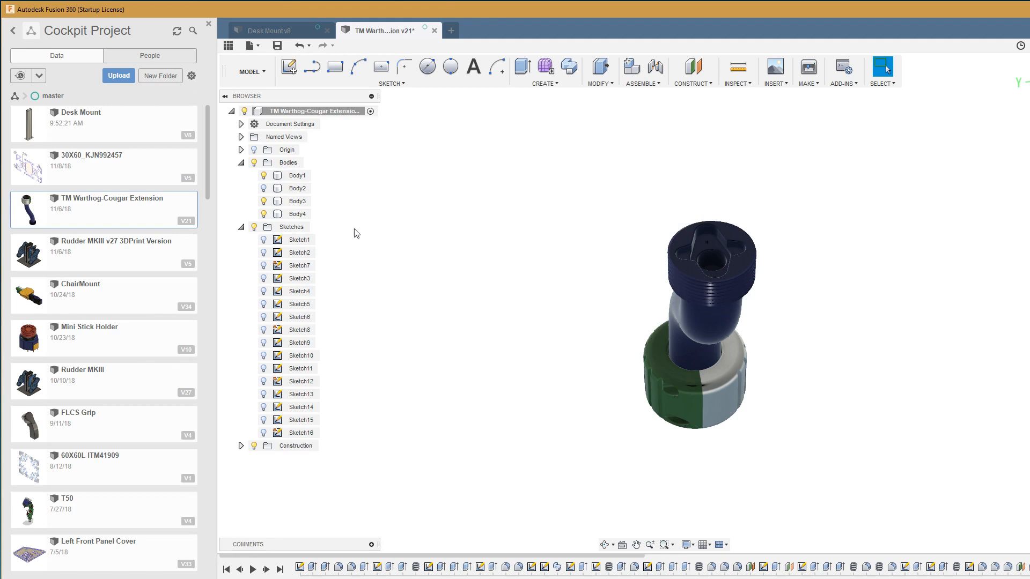
click(300, 368)
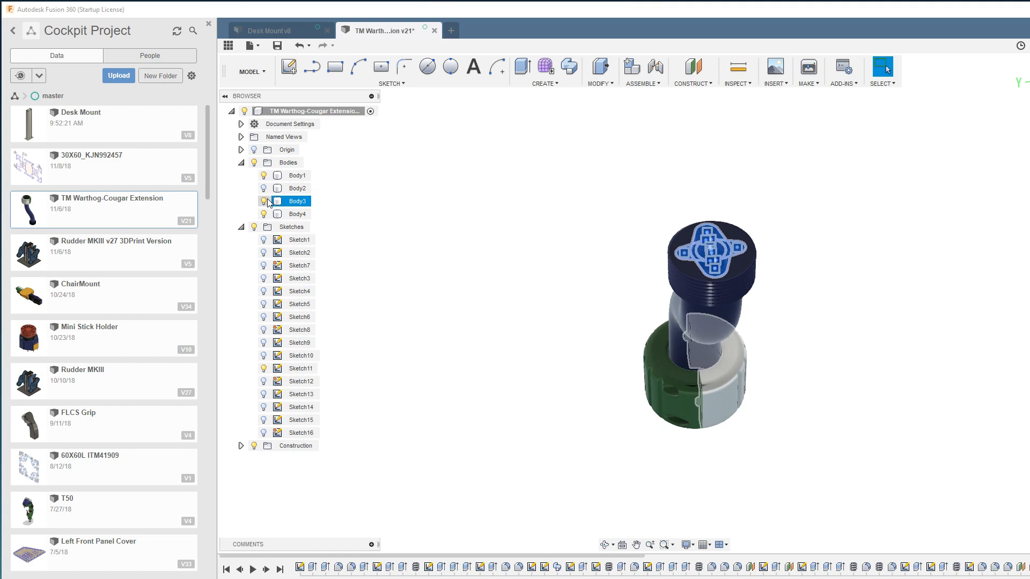
- Hide all bodies and twist Sketch11's four-lobed profile around its centre with Move/Copy
click(263, 201)
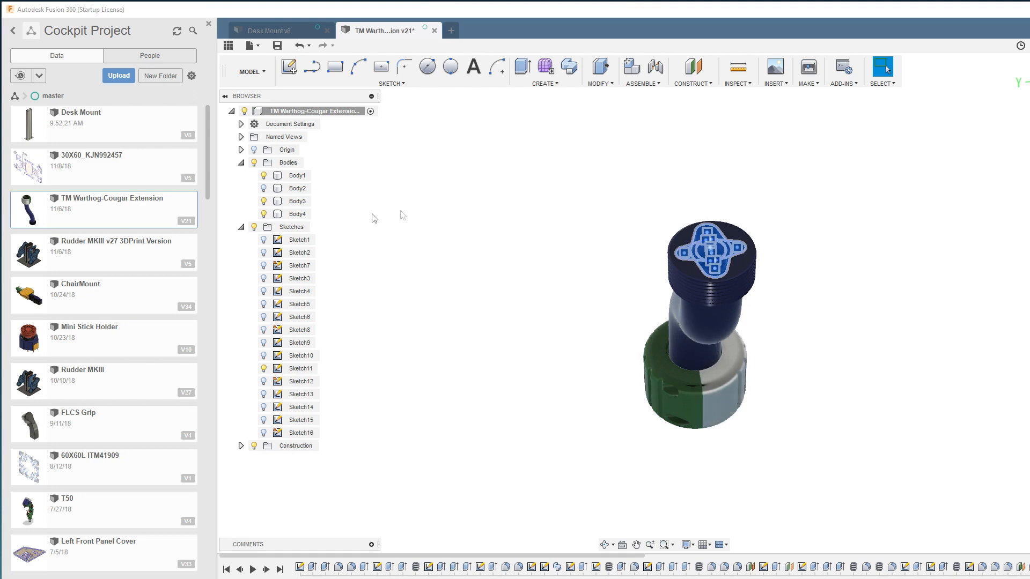
click(297, 214)
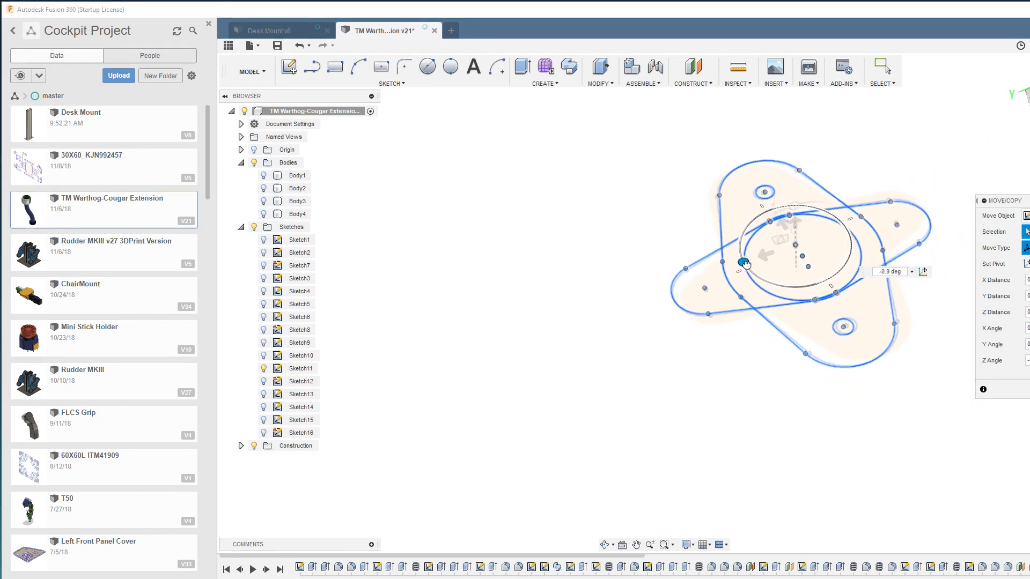
drag(744, 263, 739, 258)
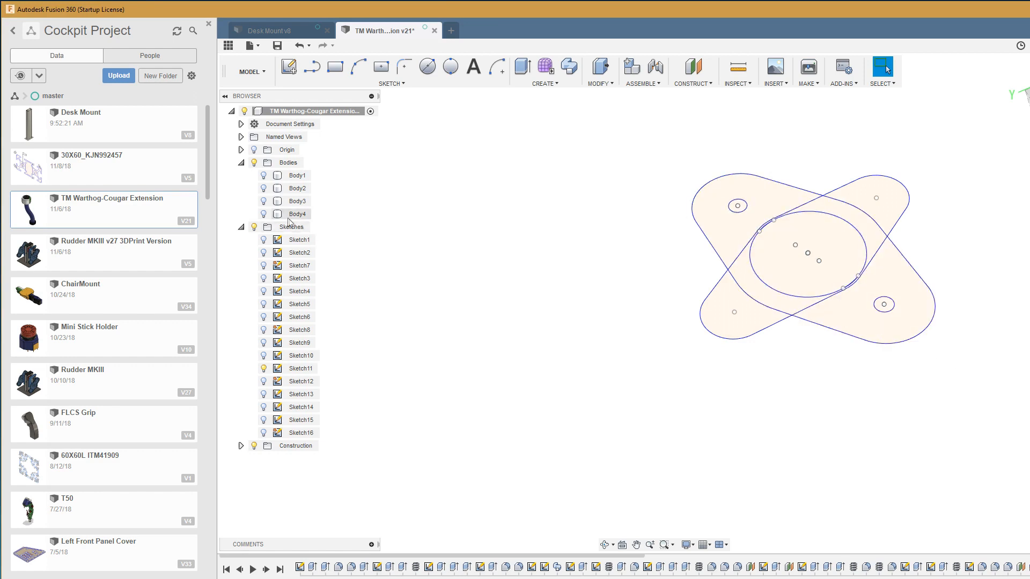
- Toggle body visibility and undo the last show/hide, leaving only Body1 visible
click(297, 201)
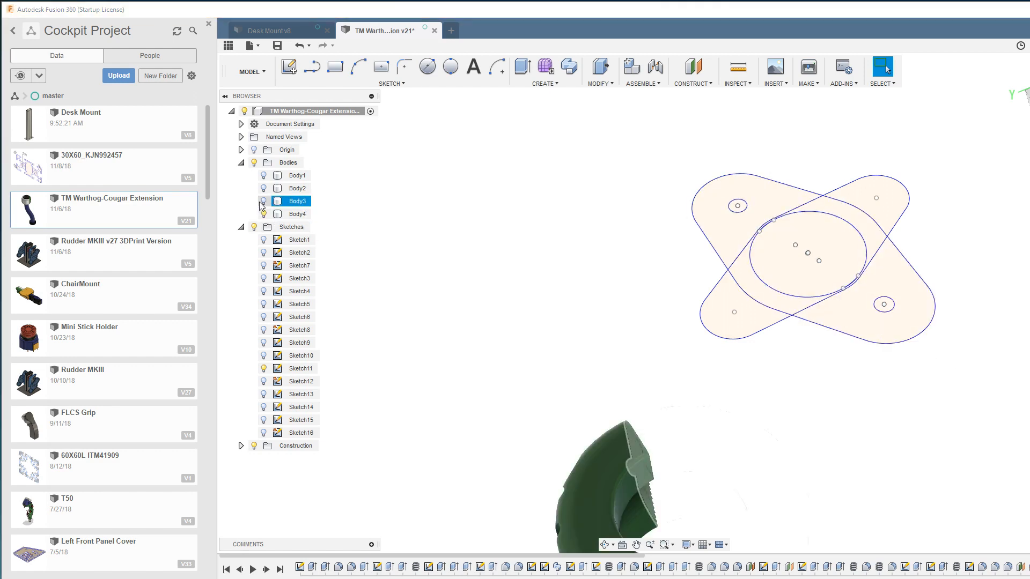
click(264, 201)
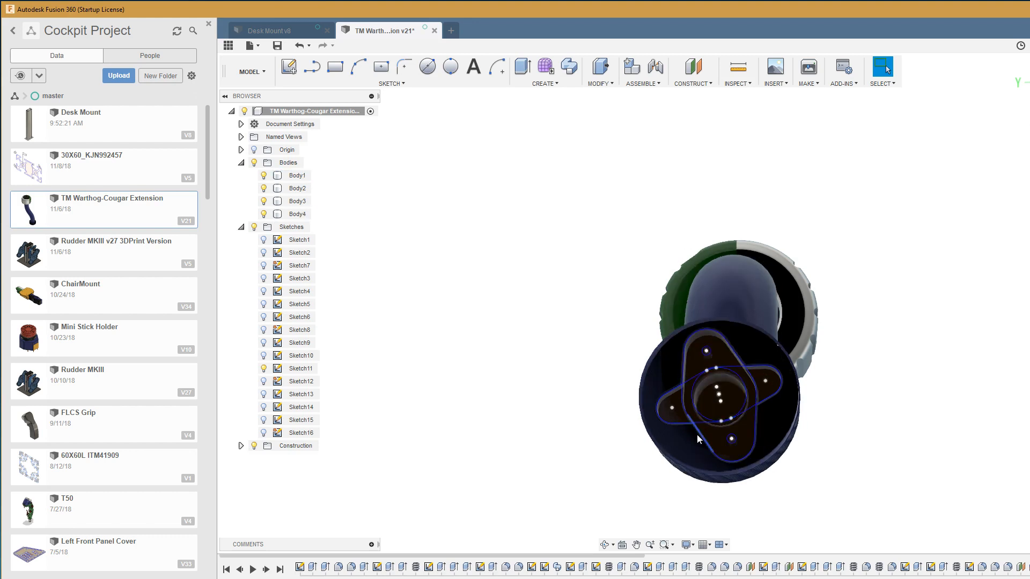
click(296, 175)
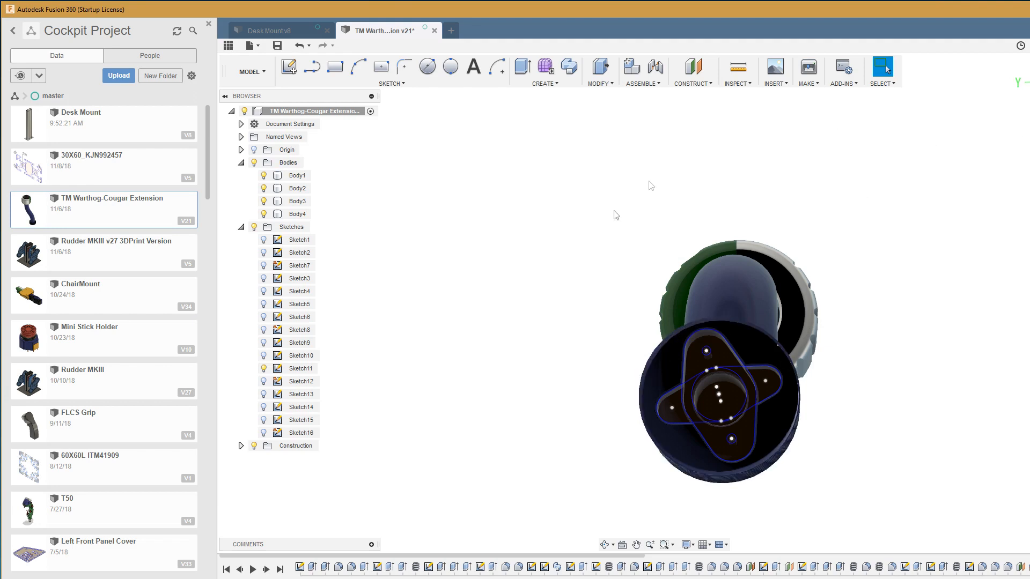
mouse_move(301, 45)
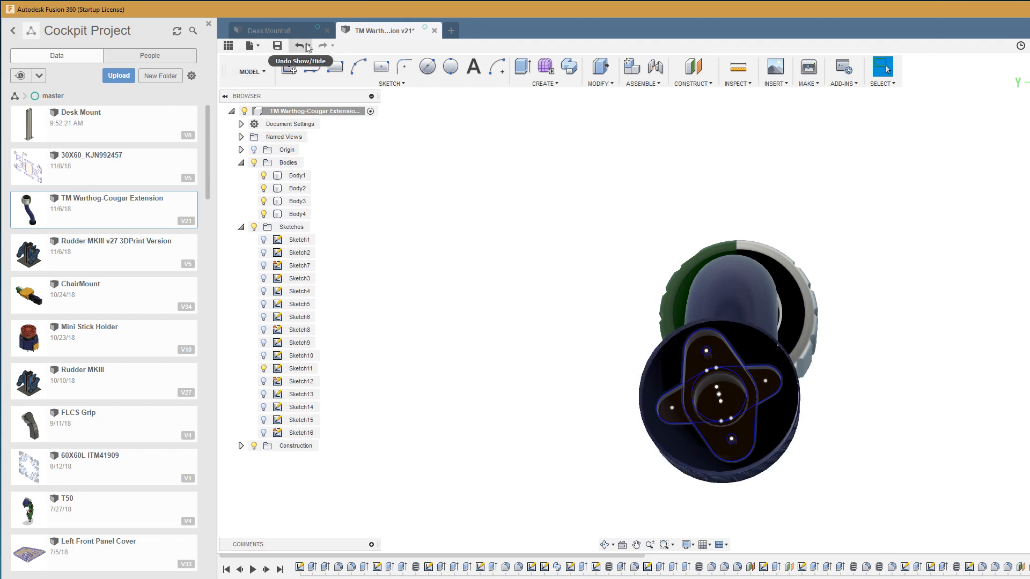
click(301, 45)
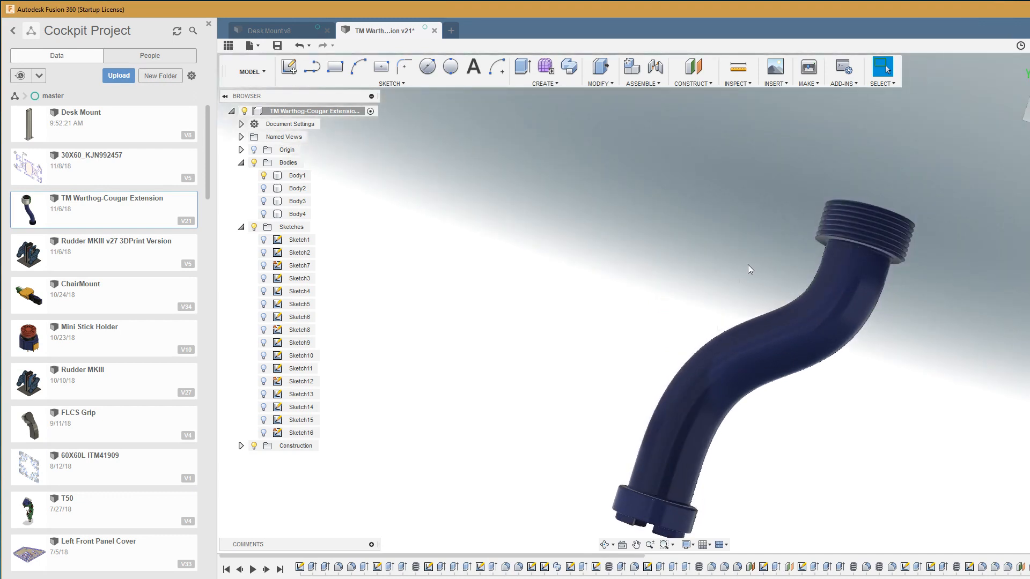
- Hide Body1 and show Sketch5, the S-curve sweep path
click(296, 175)
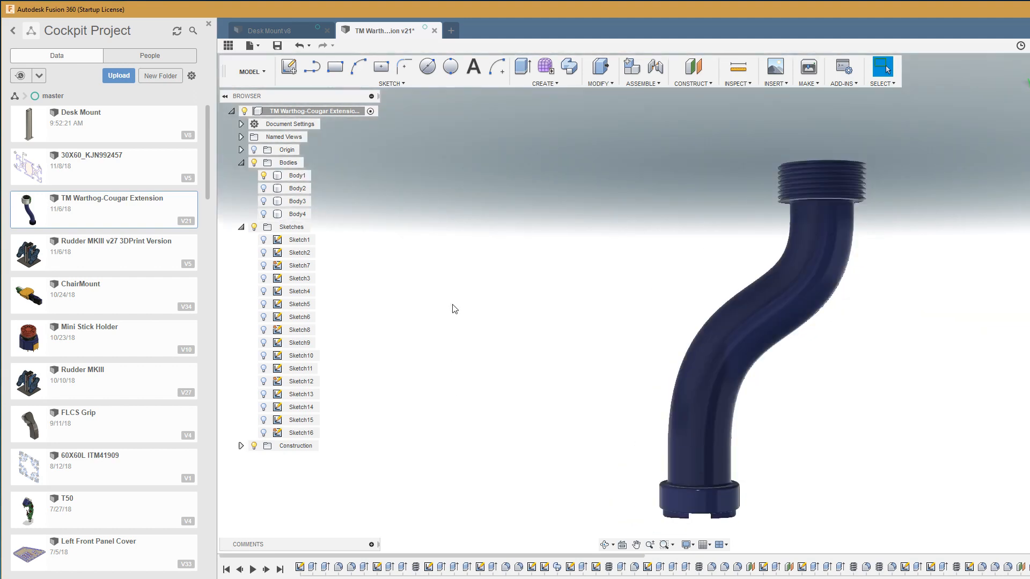
click(299, 304)
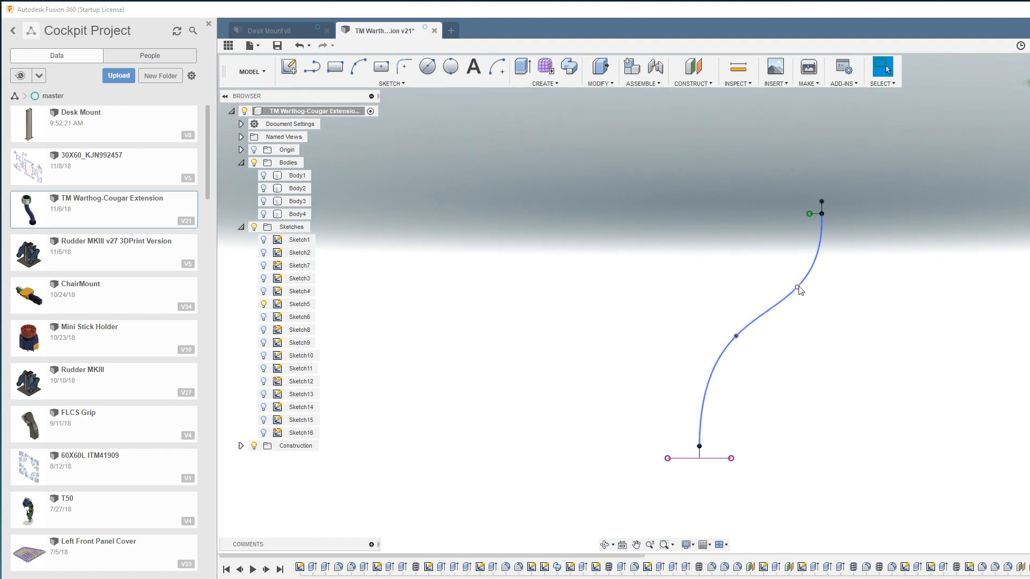
mouse_move(795, 296)
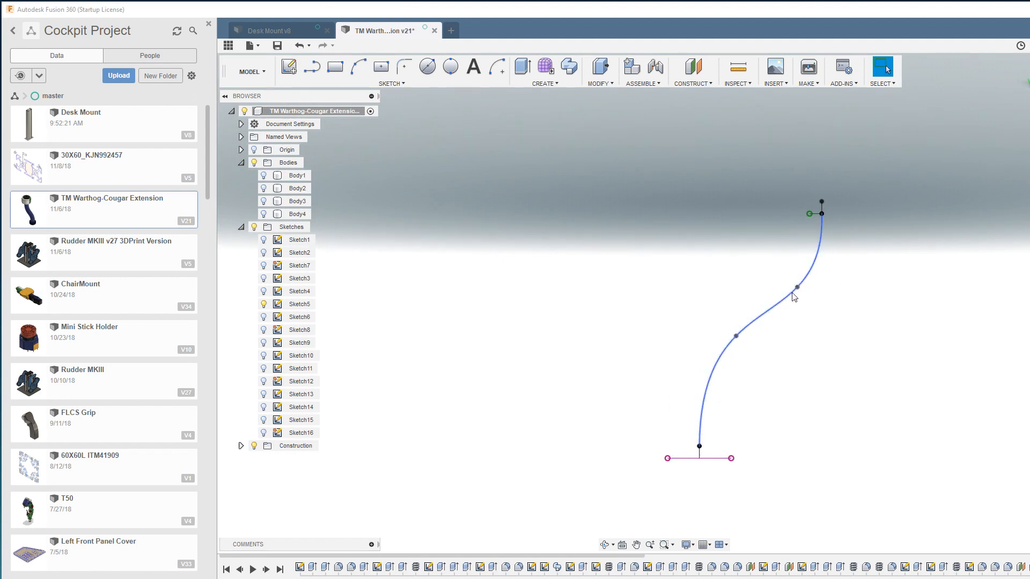
- In Sketch5, change the 50 mm span to 70 mm, move spline points, and set angle 80°
drag(795, 287, 781, 339)
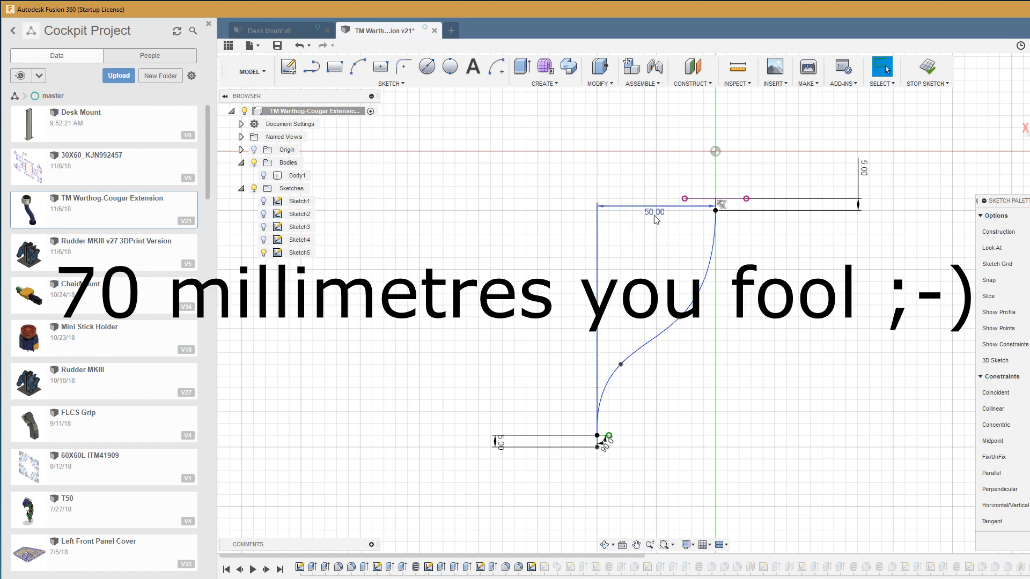
double_click(655, 211)
text(70)
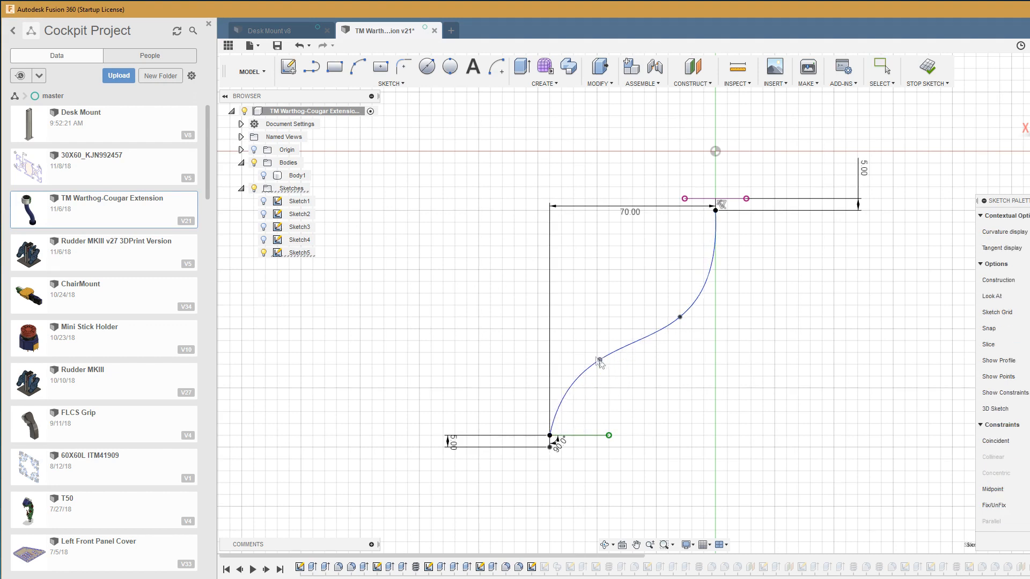
drag(598, 361, 655, 305)
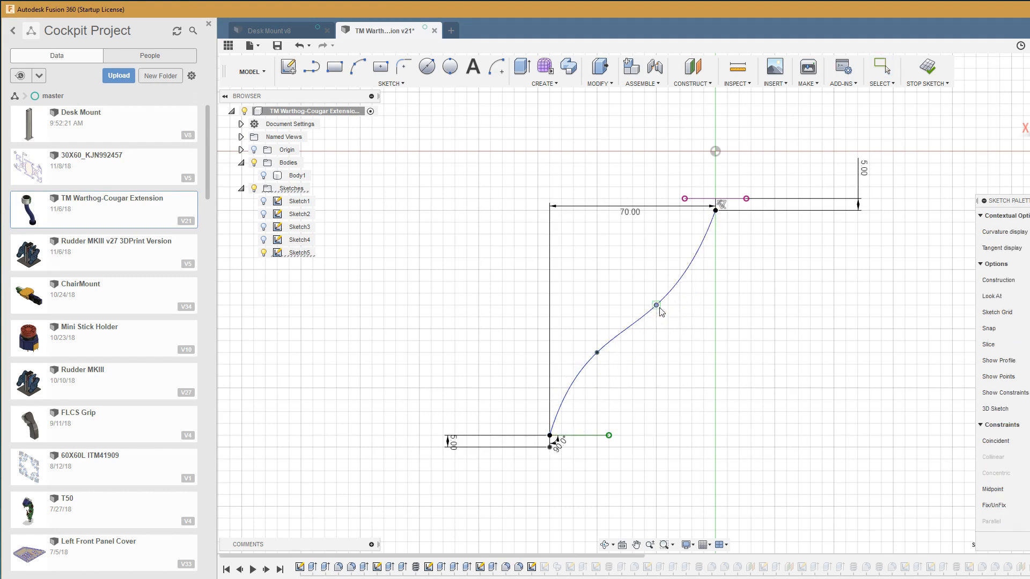
drag(655, 304, 673, 310)
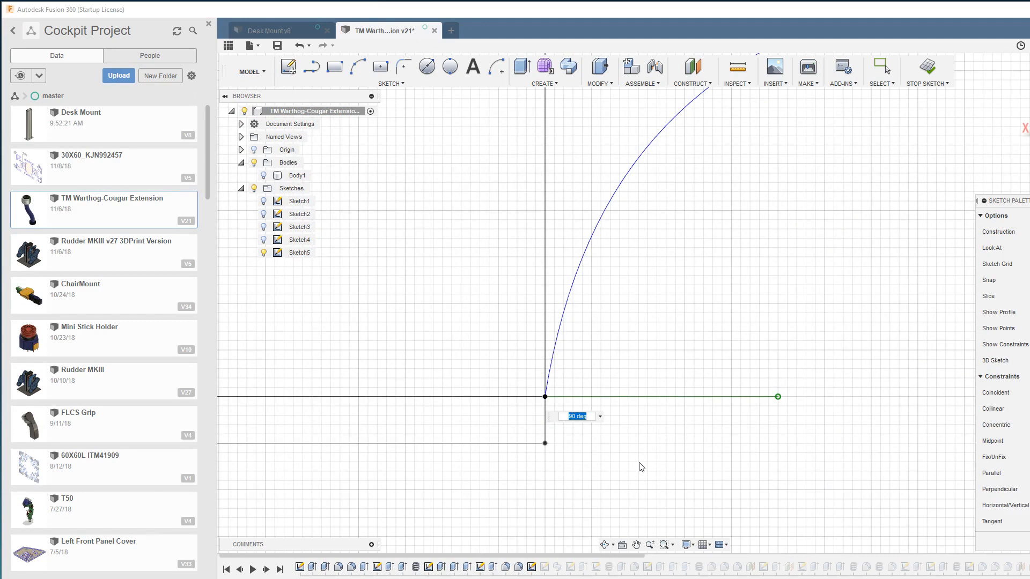
text(80)
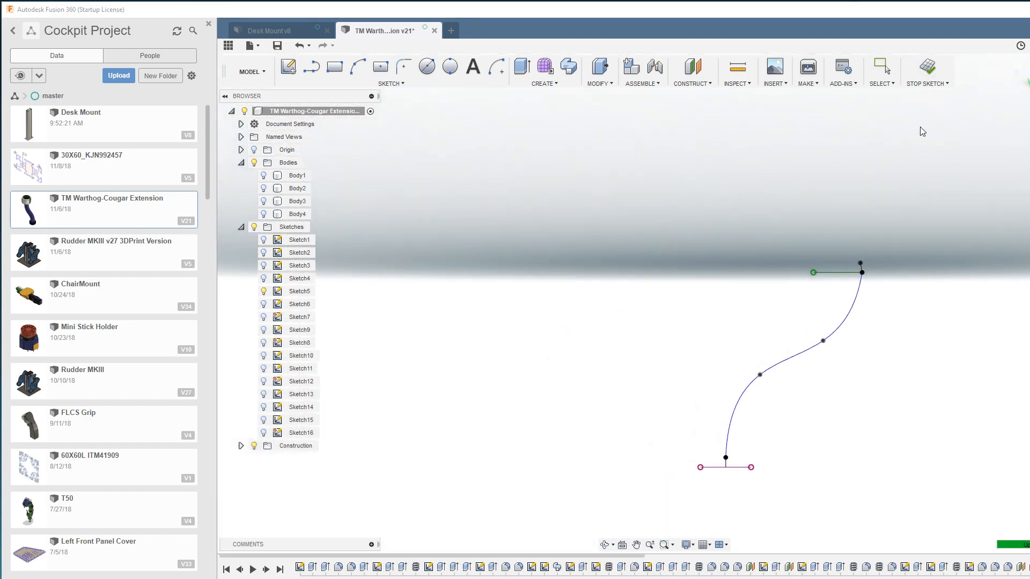
- Stop the sketch and inspect the blue tube rebuilt along the reshaped path
click(886, 67)
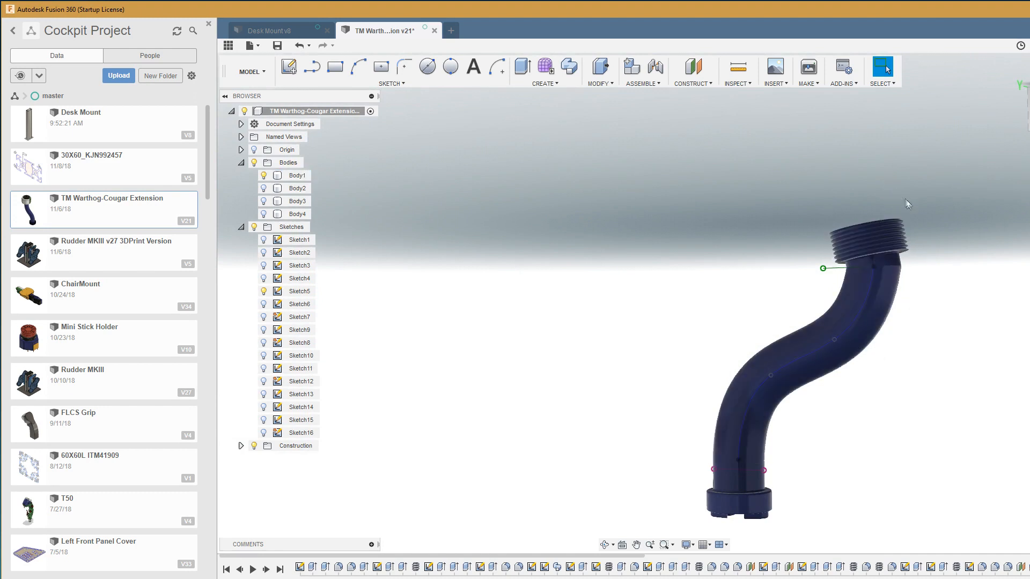
mouse_move(916, 278)
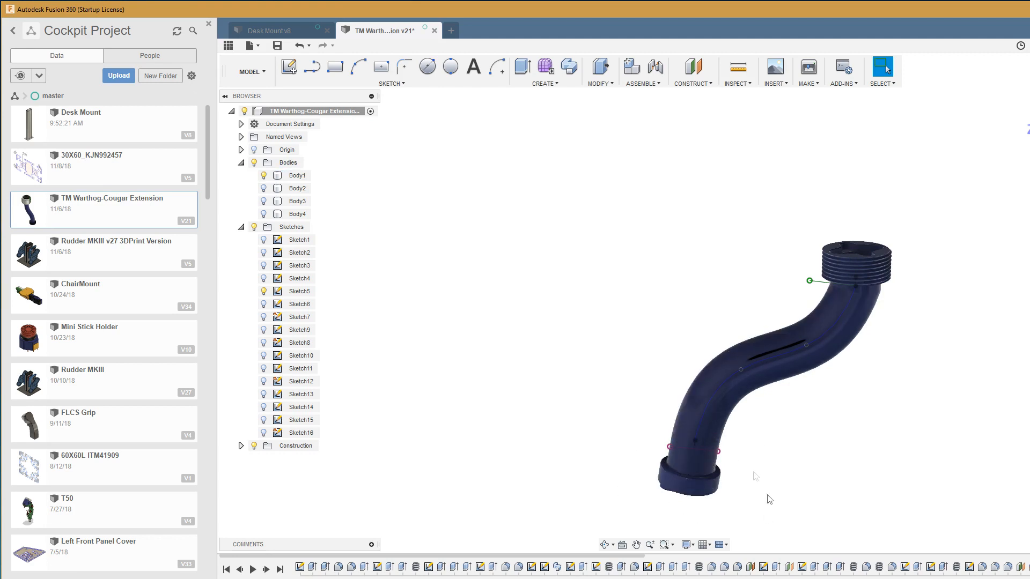
click(687, 469)
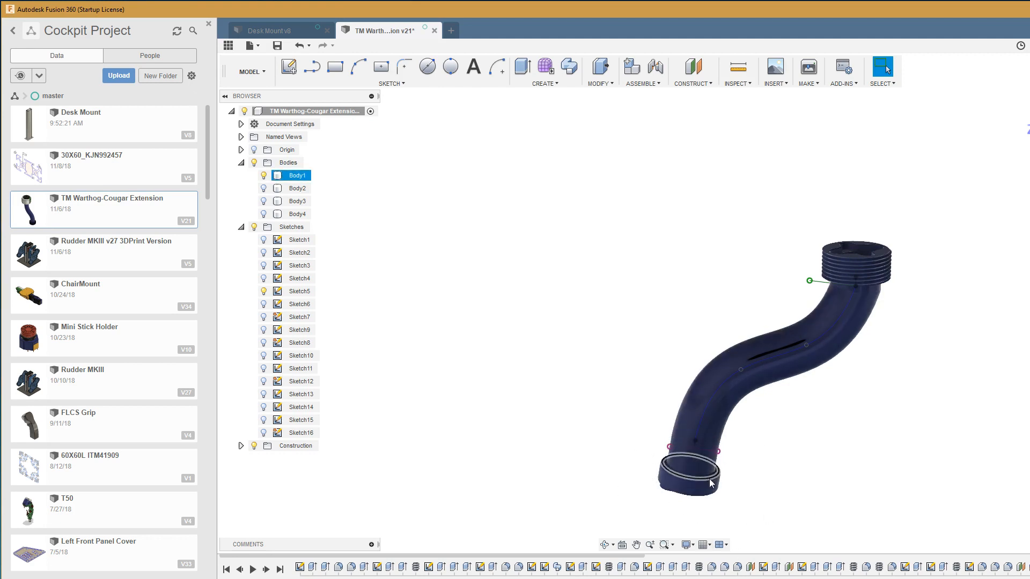
click(755, 497)
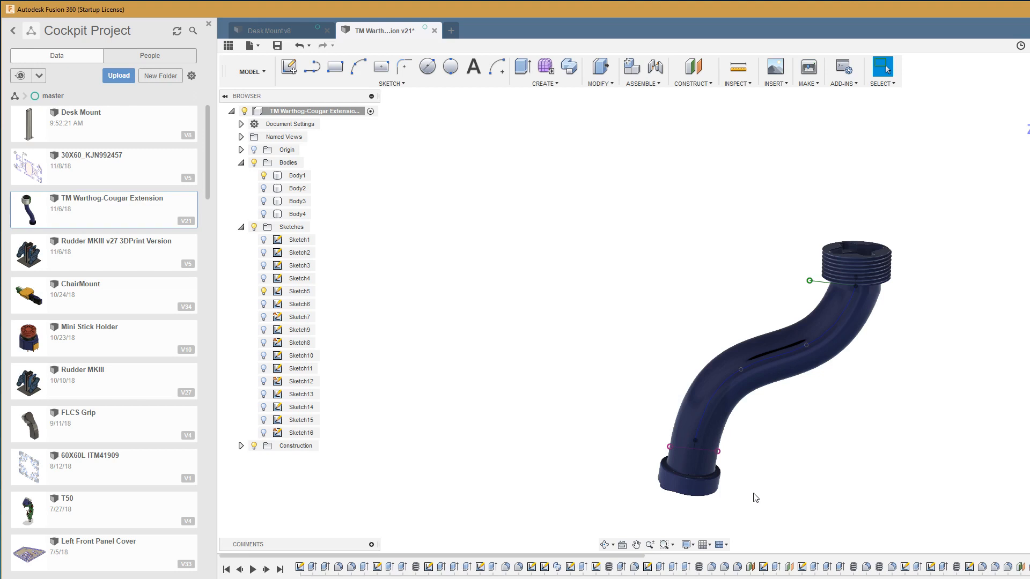
mouse_move(808, 511)
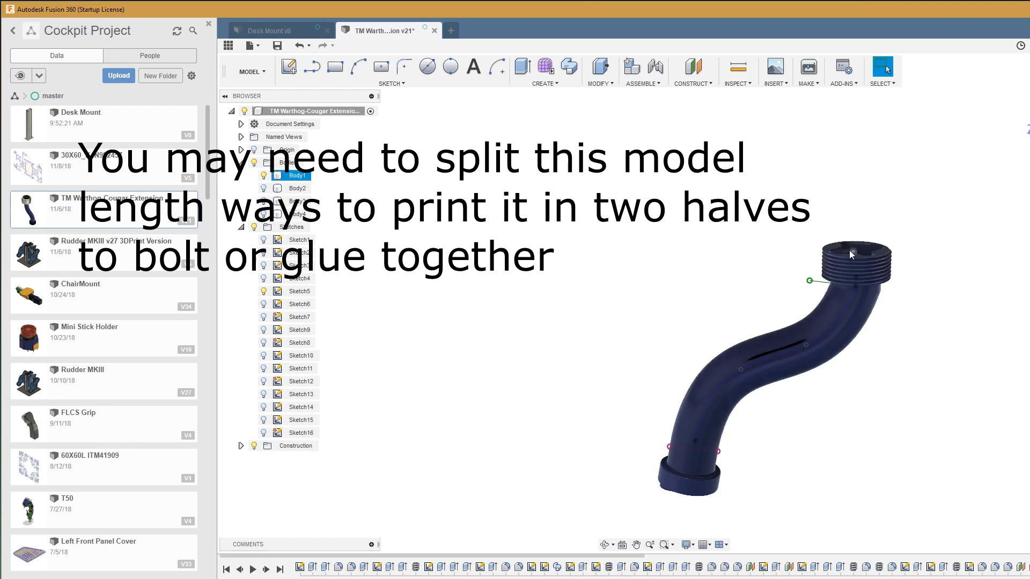
mouse_move(808, 68)
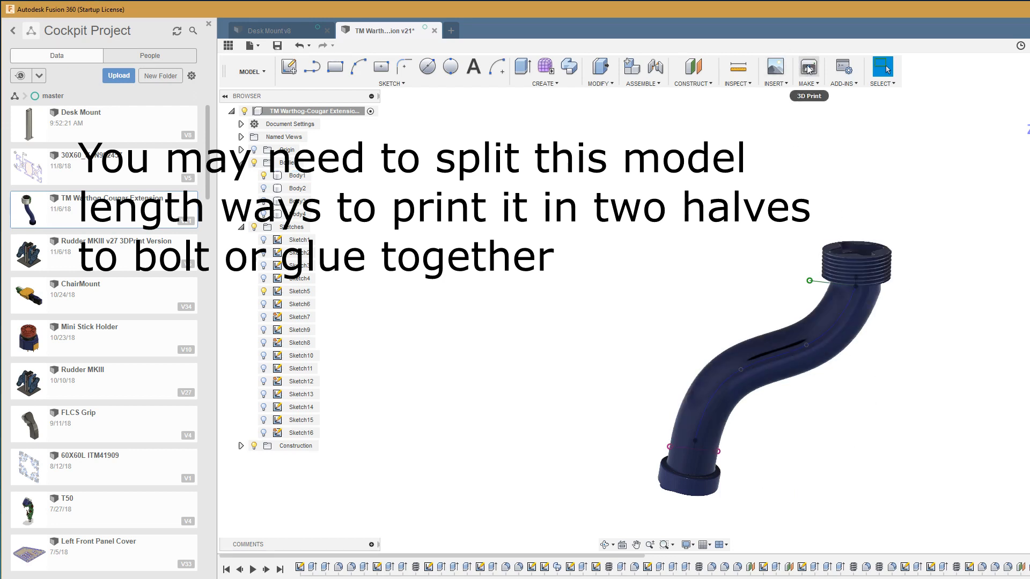
- Start a 3D Print export with Body1 chosen as the body to print
click(809, 67)
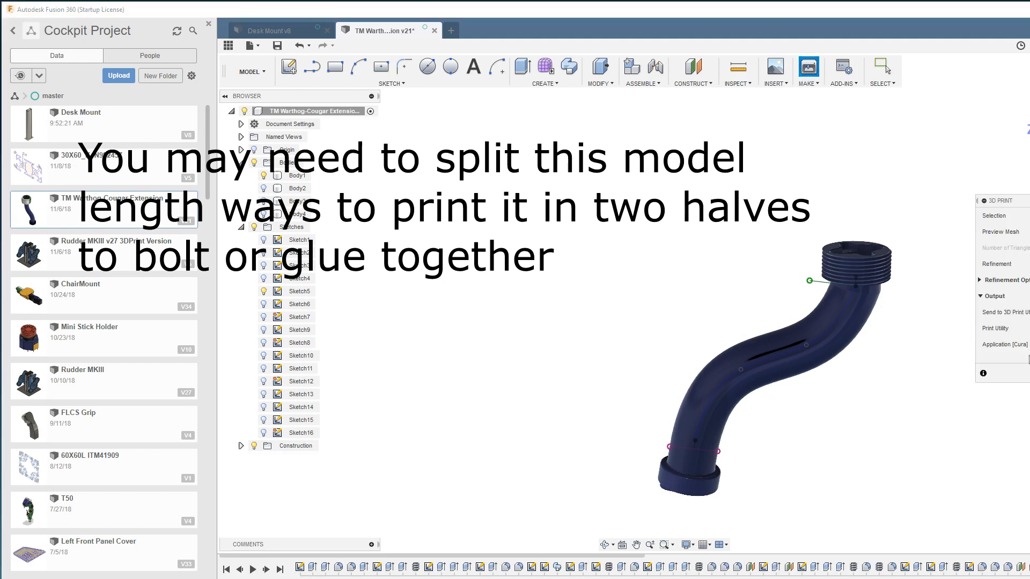
click(299, 175)
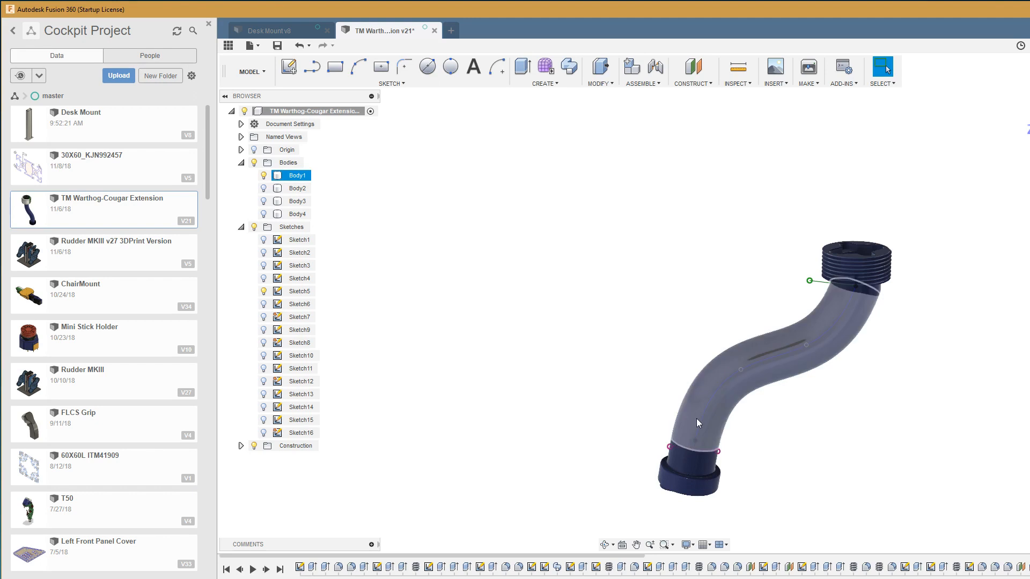
mouse_move(747, 389)
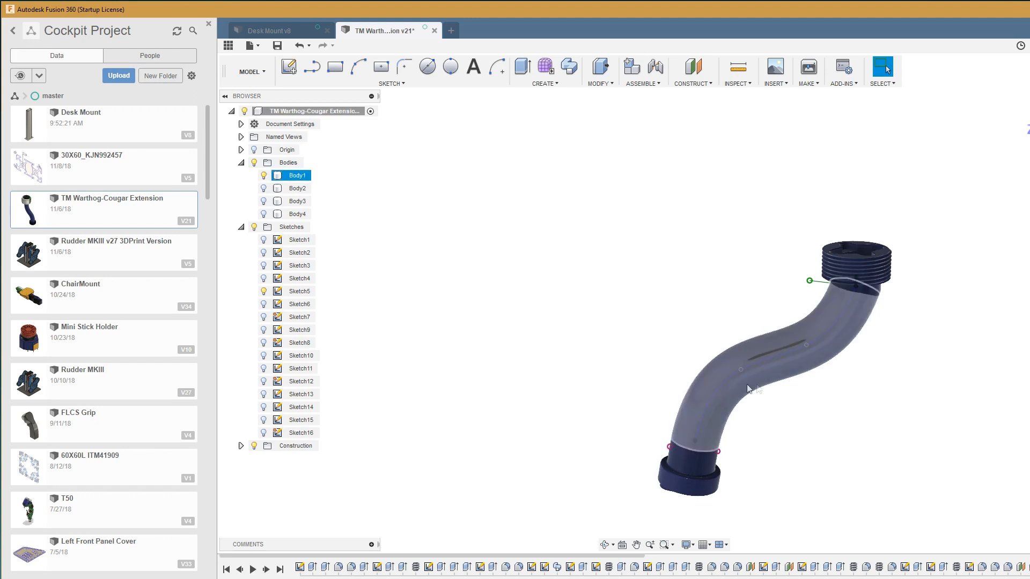